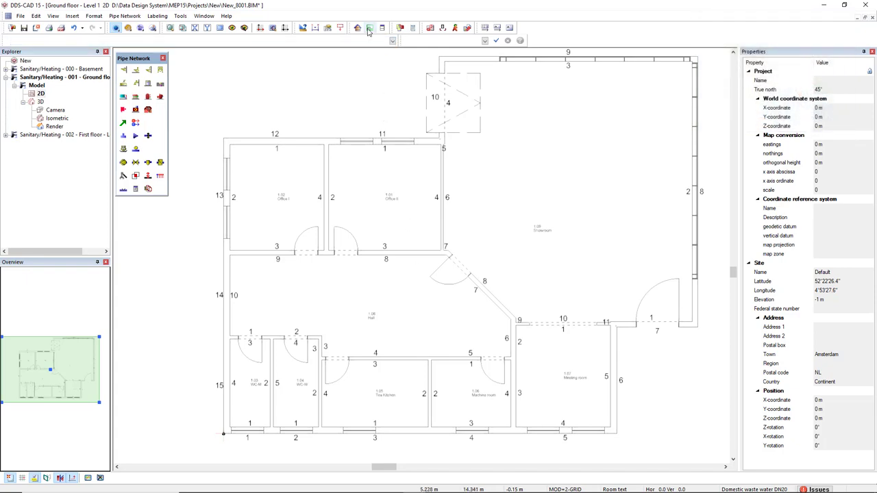
Step: Bring up the Building entry in the storey room list and its FB01 floor settings
left_click(368, 27)
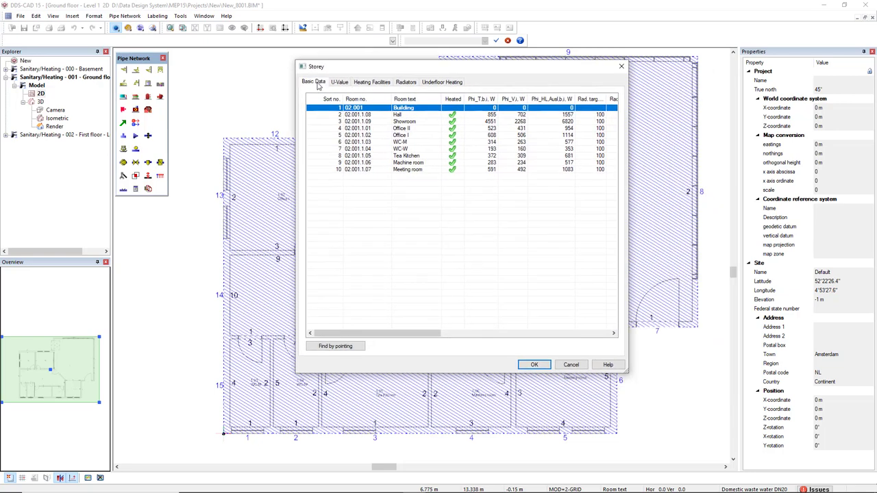
left_click(313, 82)
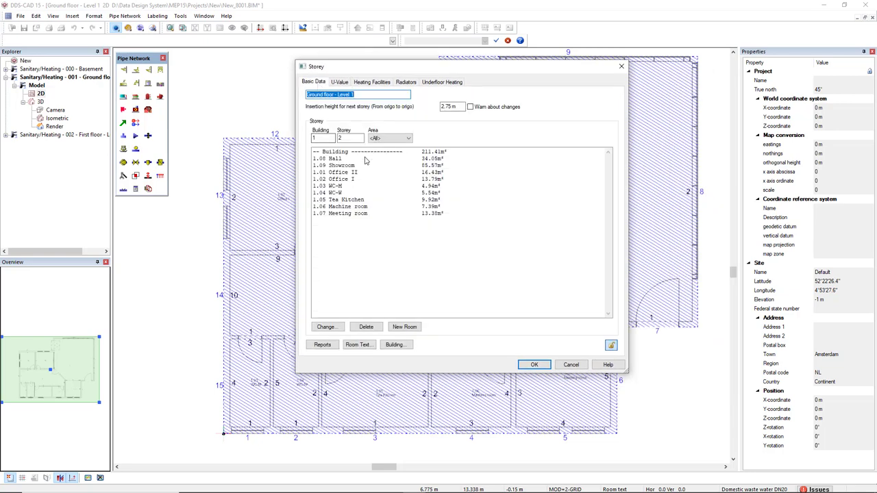
left_click(363, 151)
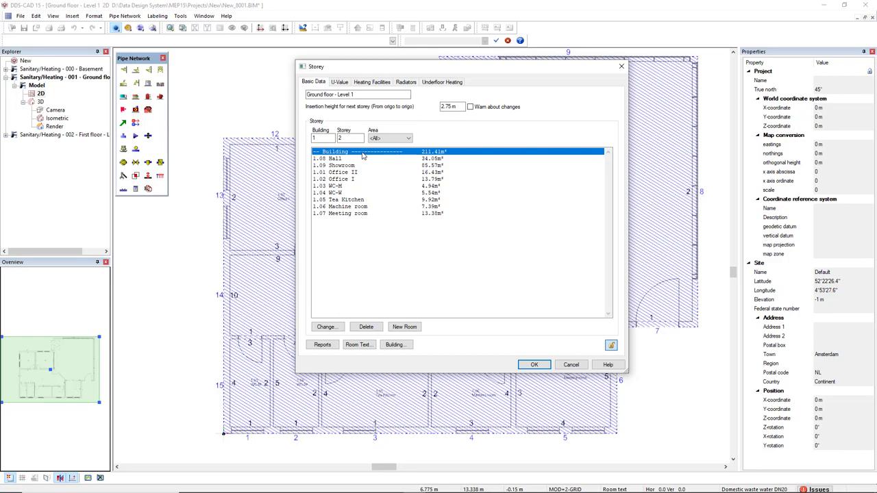
mouse_move(354, 155)
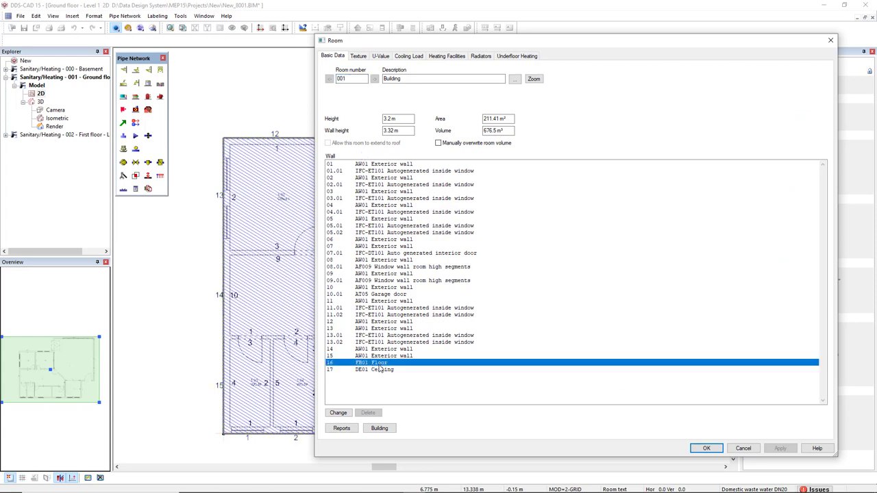
double_click(371, 362)
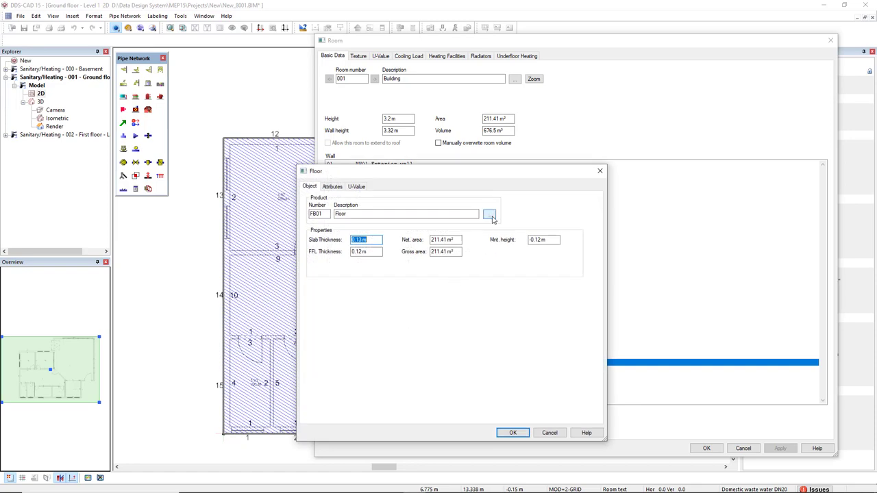
Step: Assign underfloor heating floor FB-051 (20°C–15°C) from the database and update all affected rooms
left_click(489, 213)
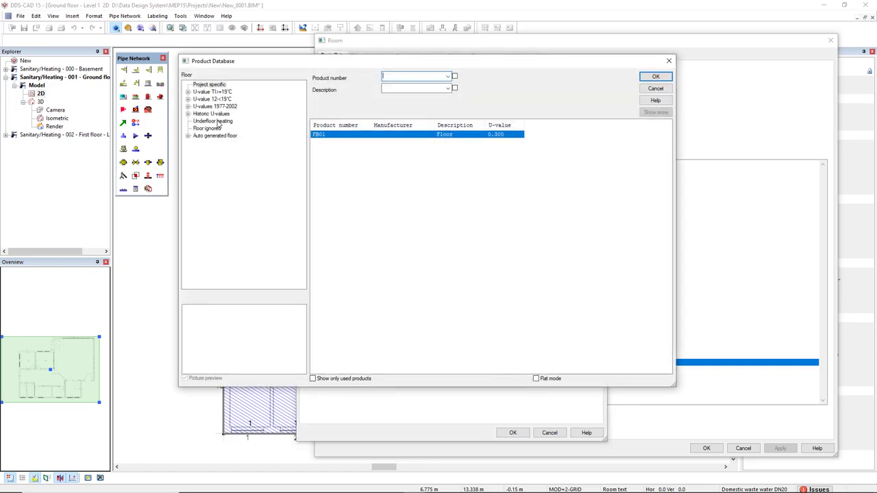
left_click(212, 121)
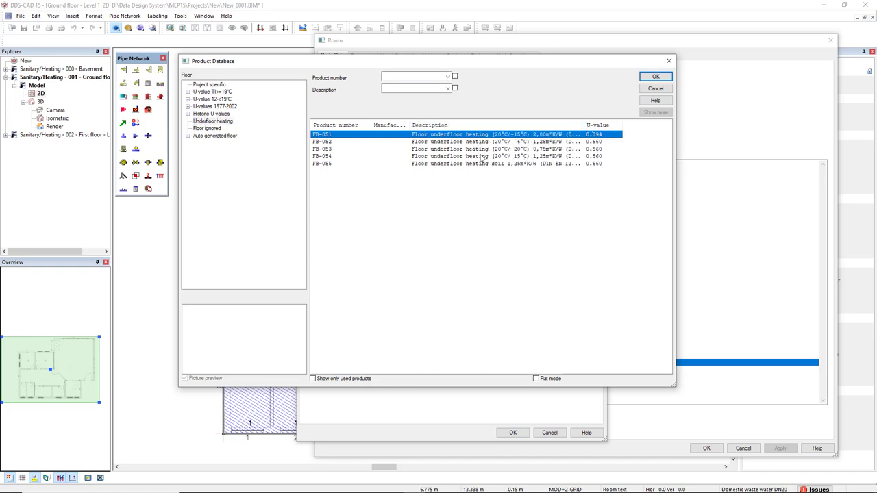
left_click(655, 77)
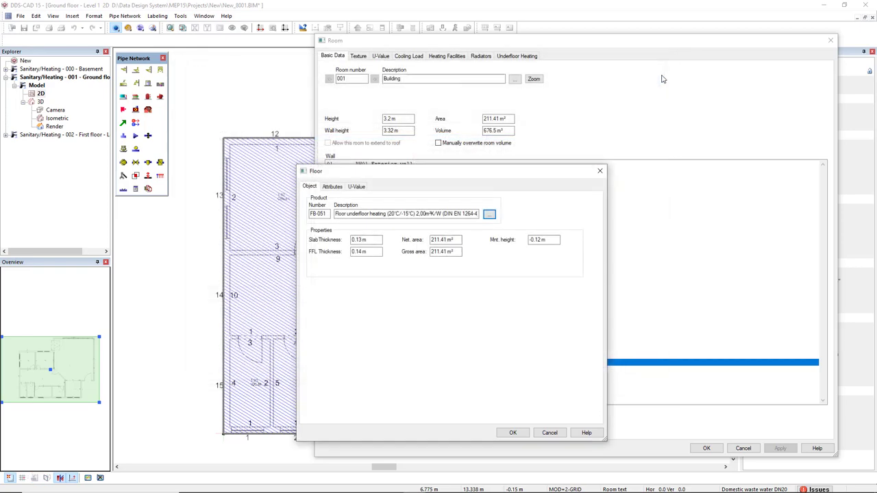
left_click(512, 433)
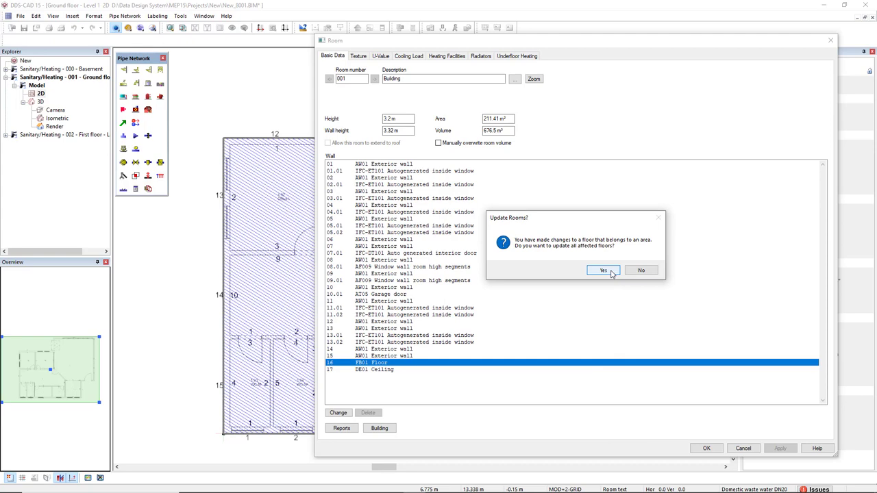
left_click(603, 270)
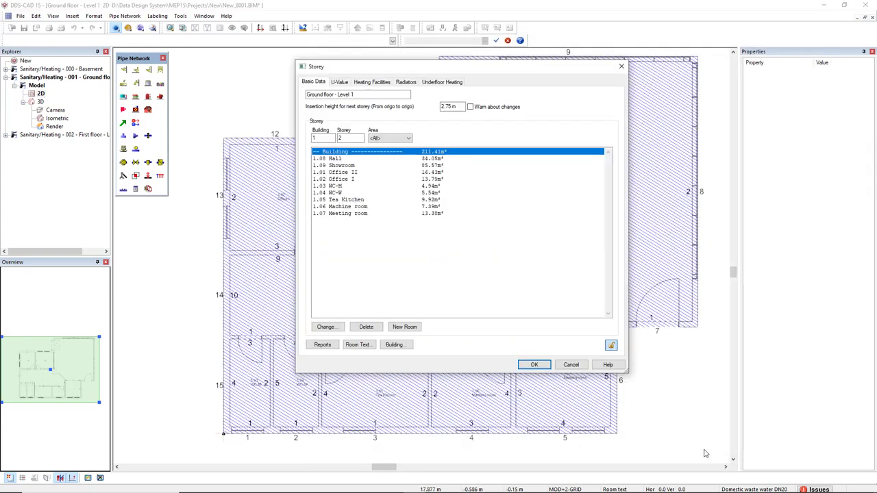
Step: Set underfloor heating to 100% of design heat load, set for the storey and apply
left_click(534, 364)
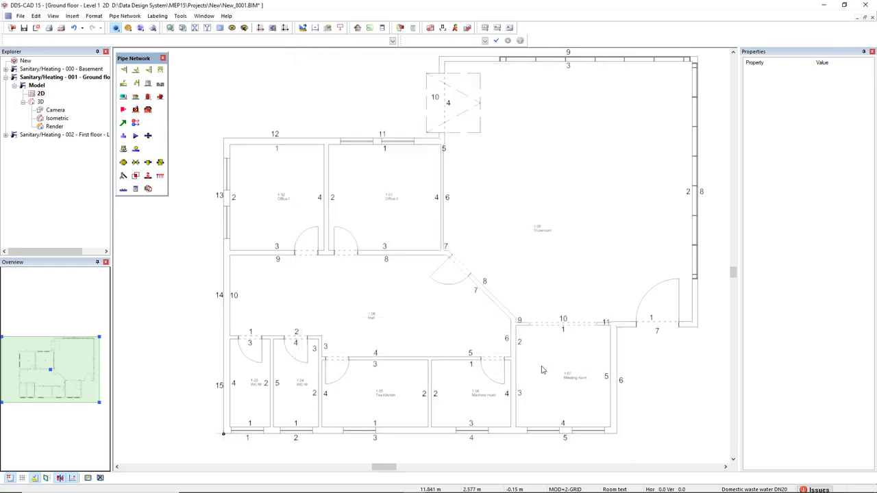
left_click(359, 27)
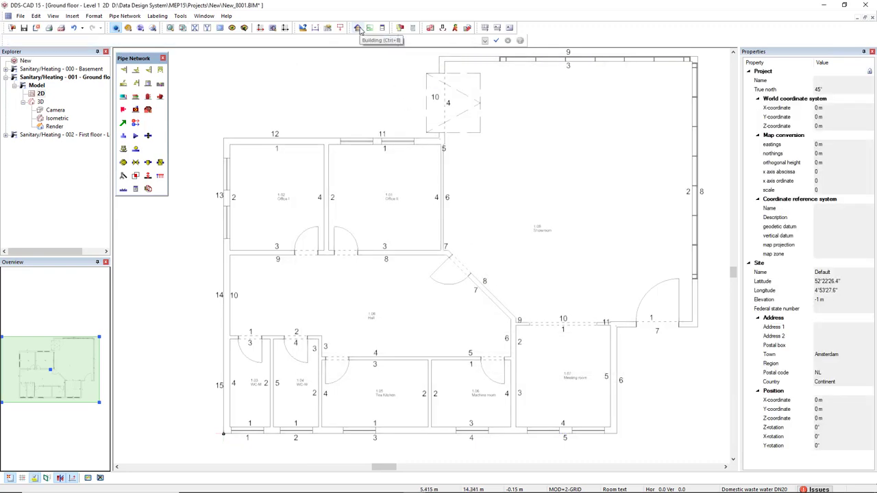
left_click(359, 27)
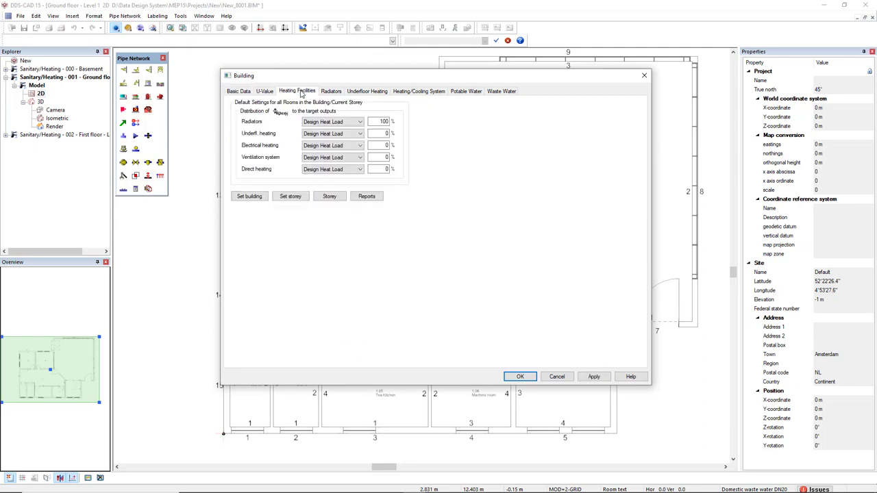
mouse_move(281, 140)
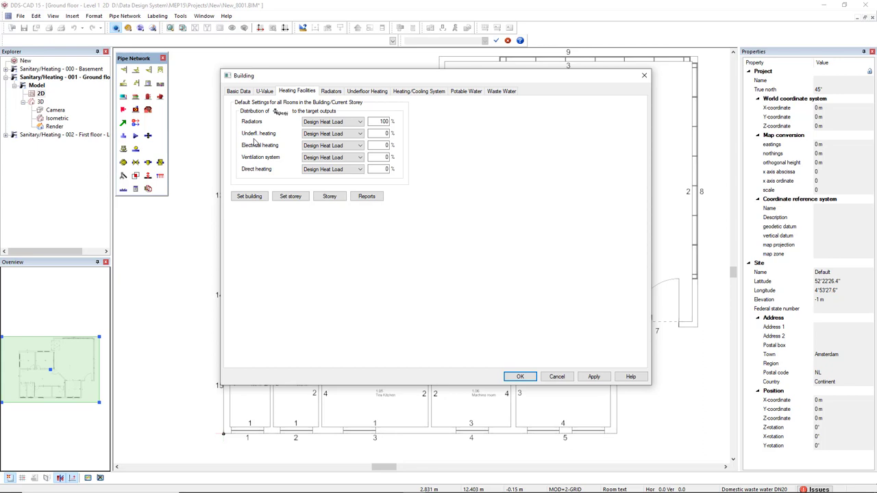
left_click(381, 134)
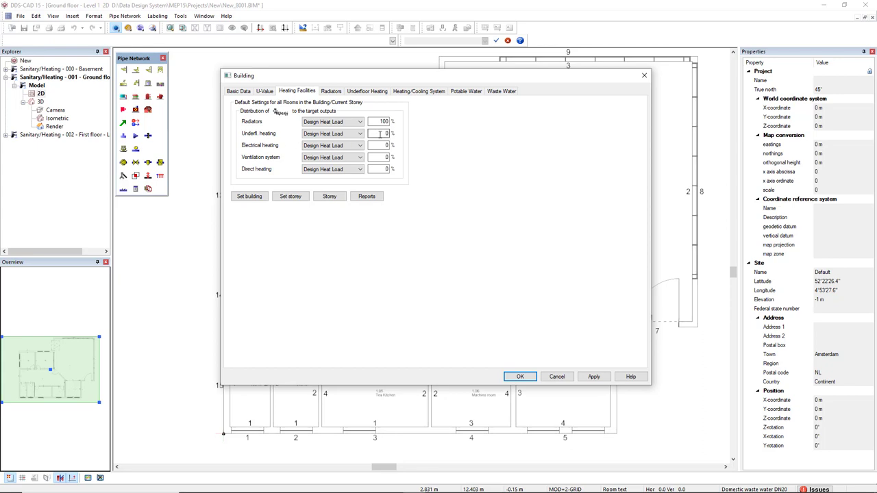
type("100")
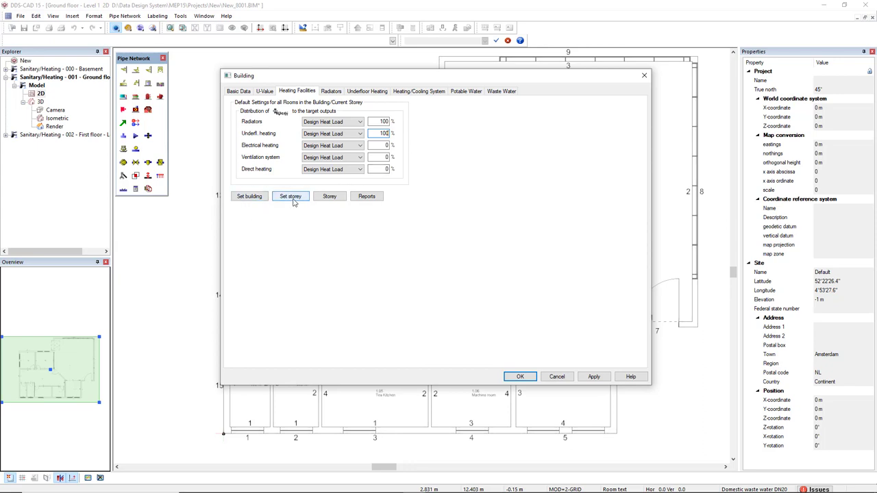
left_click(290, 198)
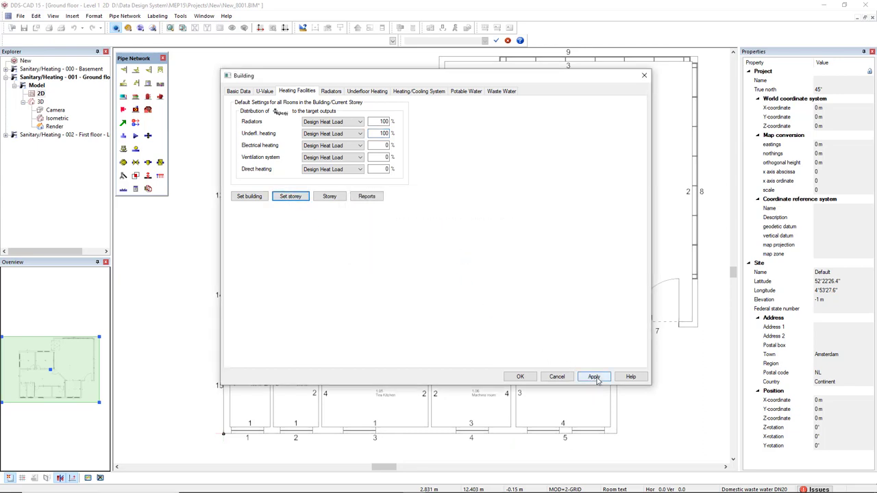
left_click(593, 376)
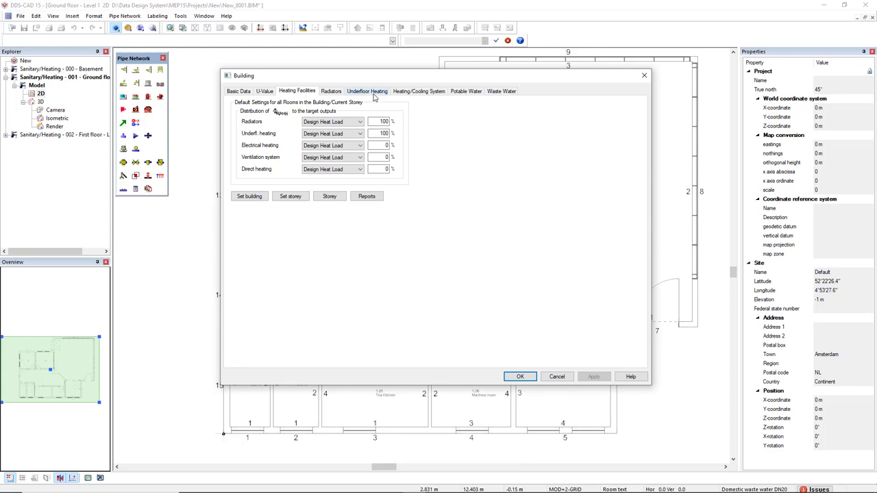
Step: Choose the Staple system and add manifold DI-090610-011, heating manifold in wall 12x3/4"
left_click(367, 90)
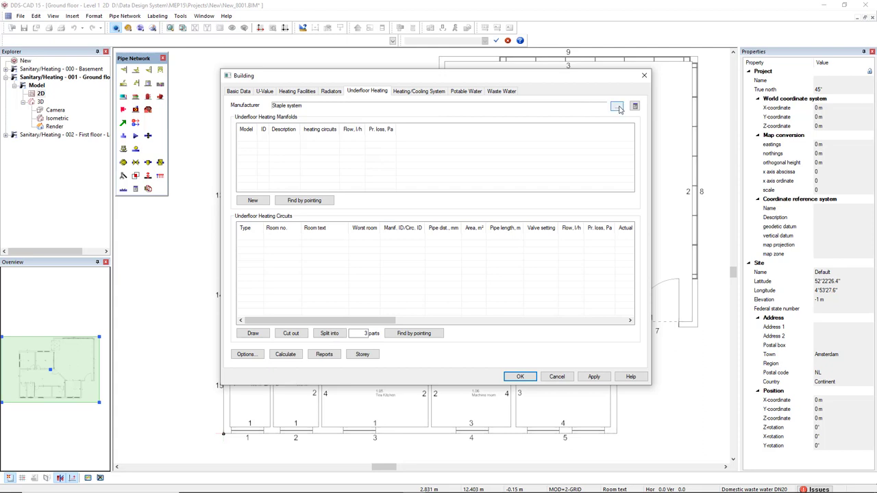
left_click(617, 105)
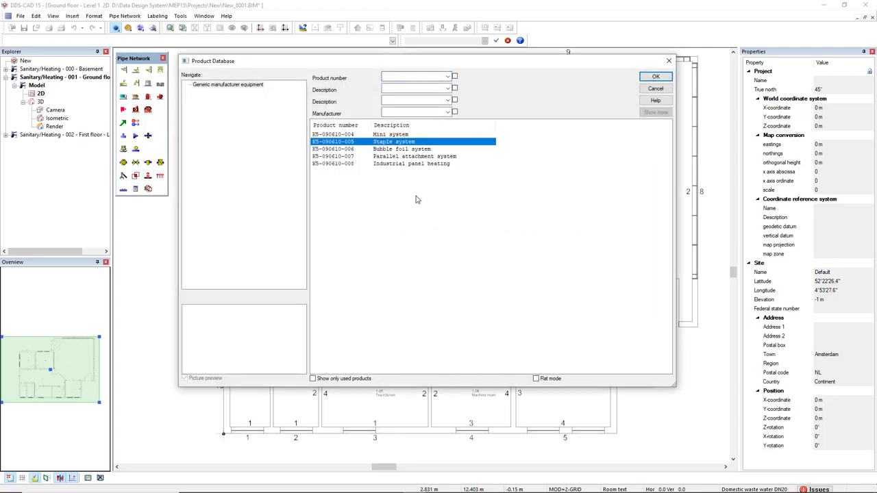
mouse_move(526, 133)
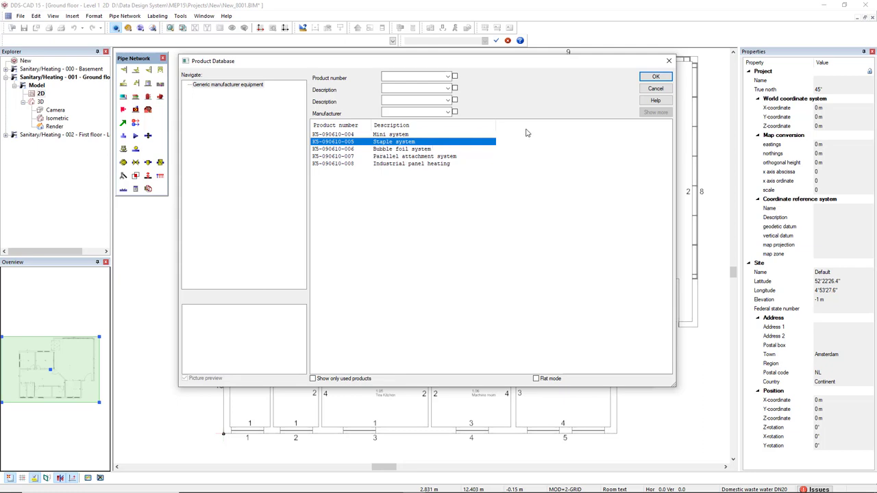
left_click(655, 77)
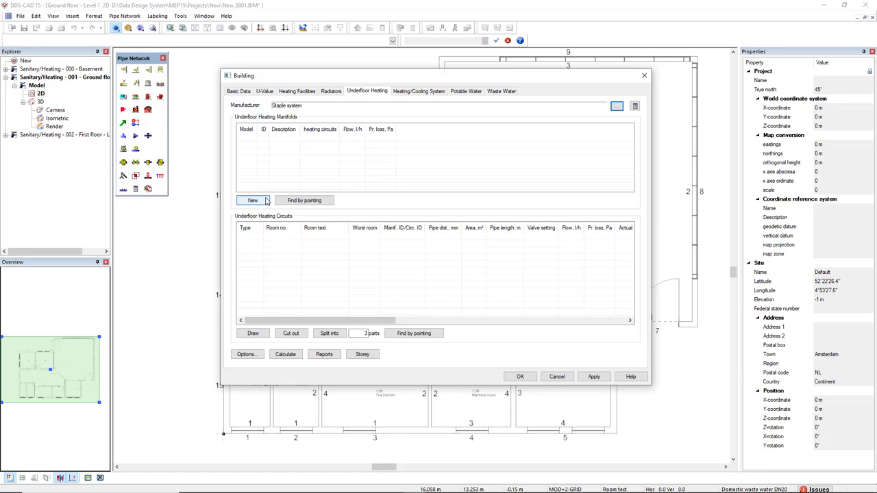
left_click(252, 200)
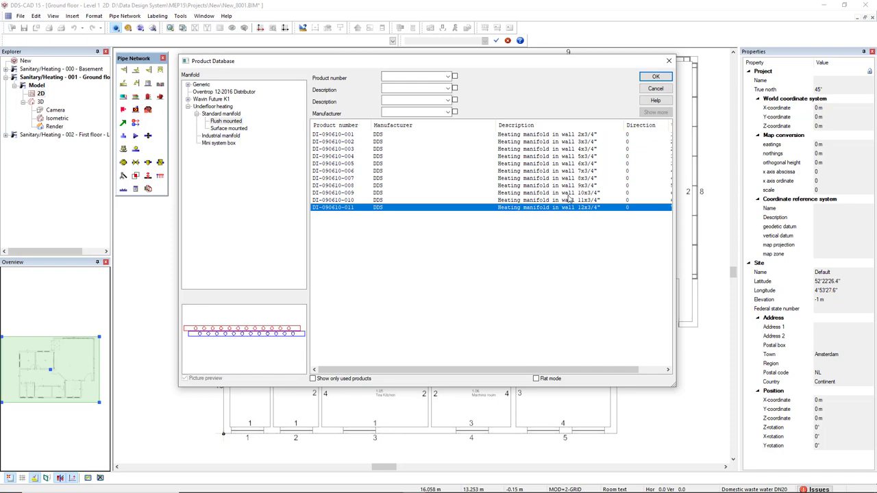
left_click(655, 77)
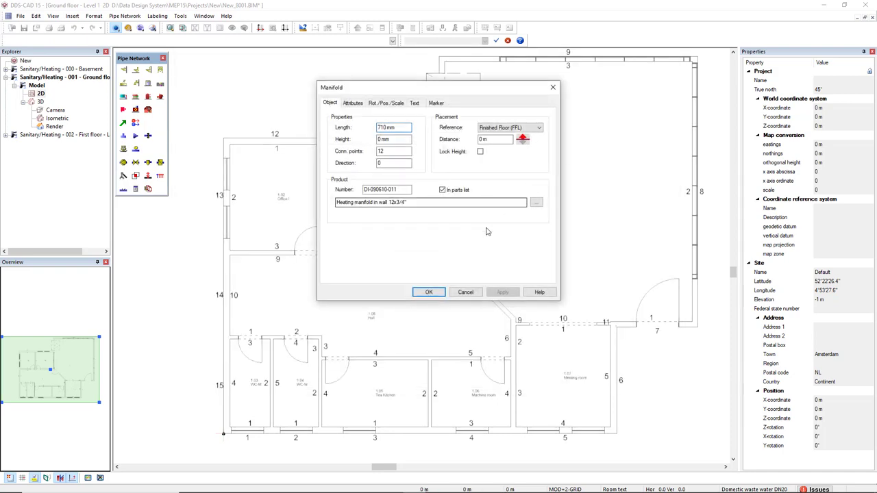
Step: Accept the manifold properties and start placing it on the ground-floor plan
left_click(428, 292)
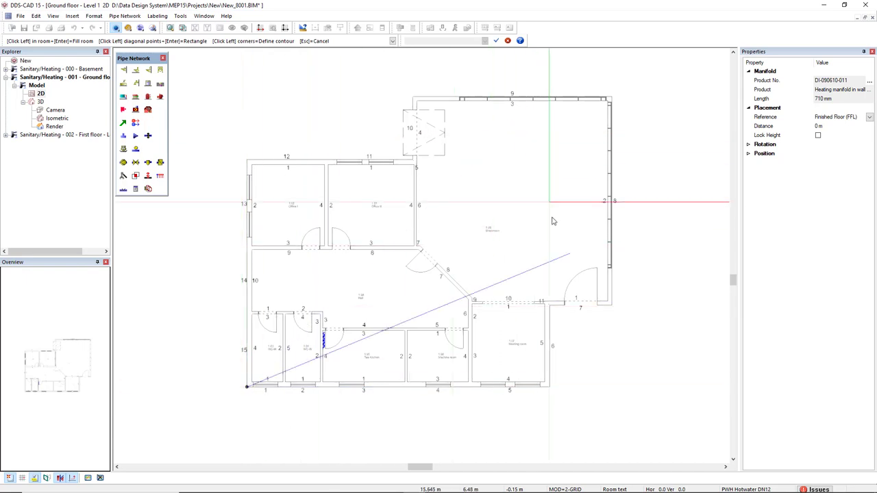
mouse_move(596, 252)
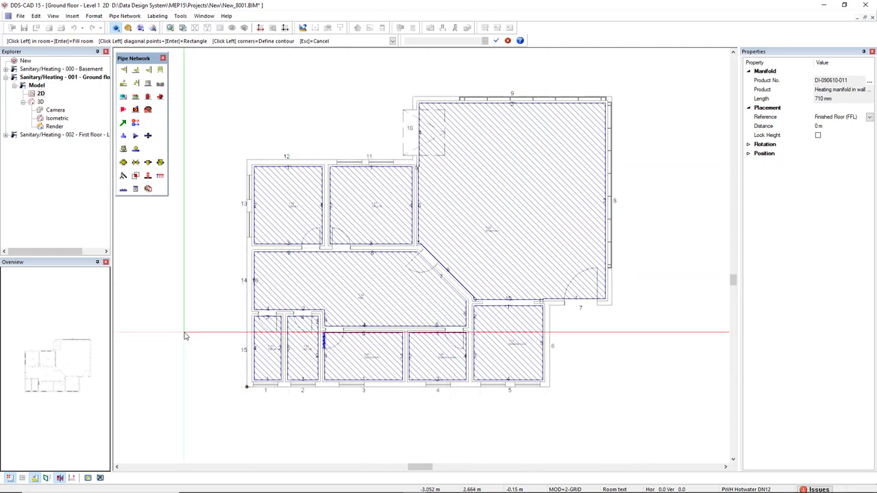
mouse_move(188, 333)
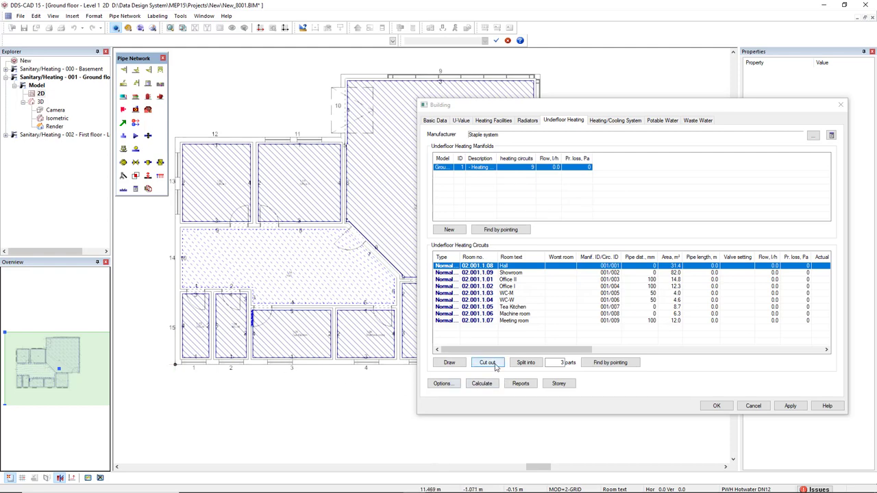
left_click(488, 362)
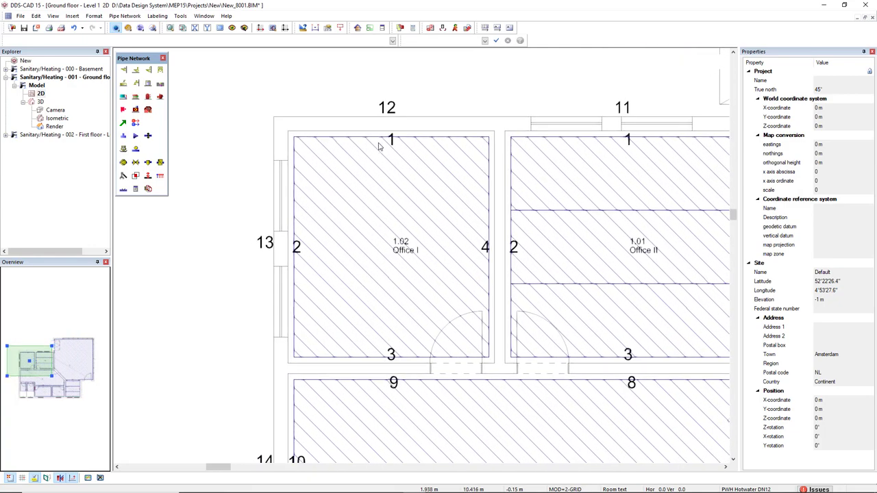
mouse_move(397, 141)
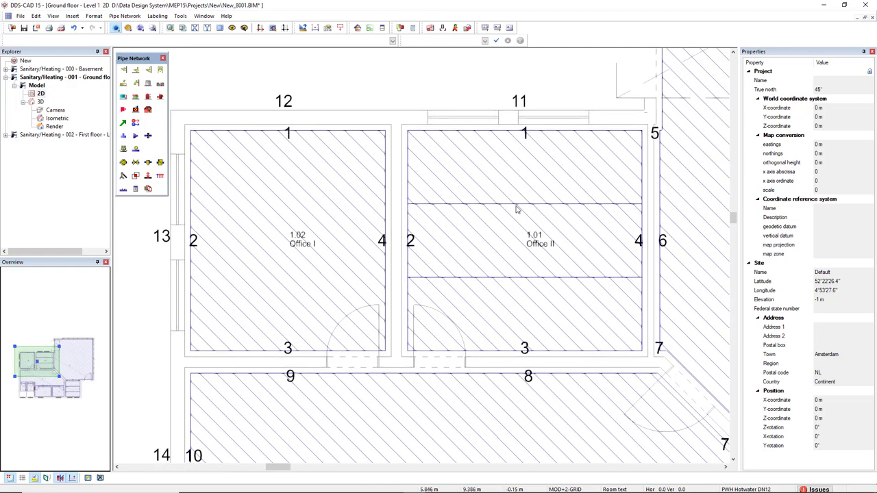
mouse_move(554, 252)
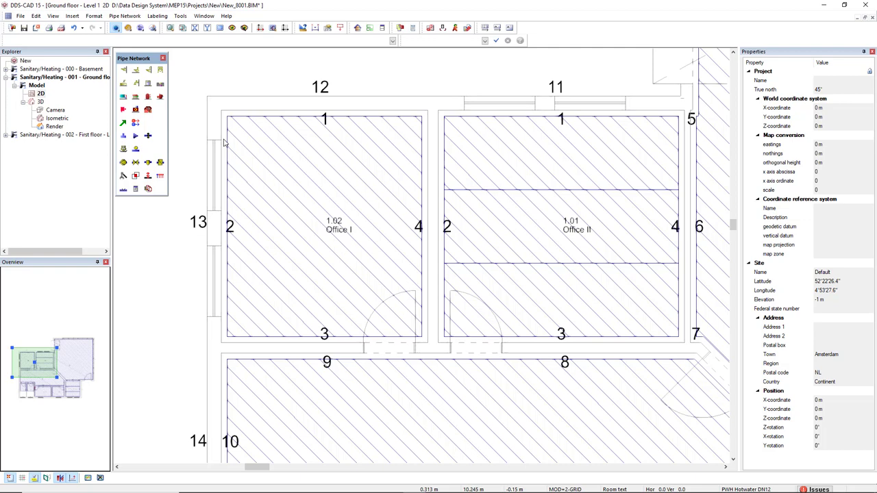
mouse_move(231, 253)
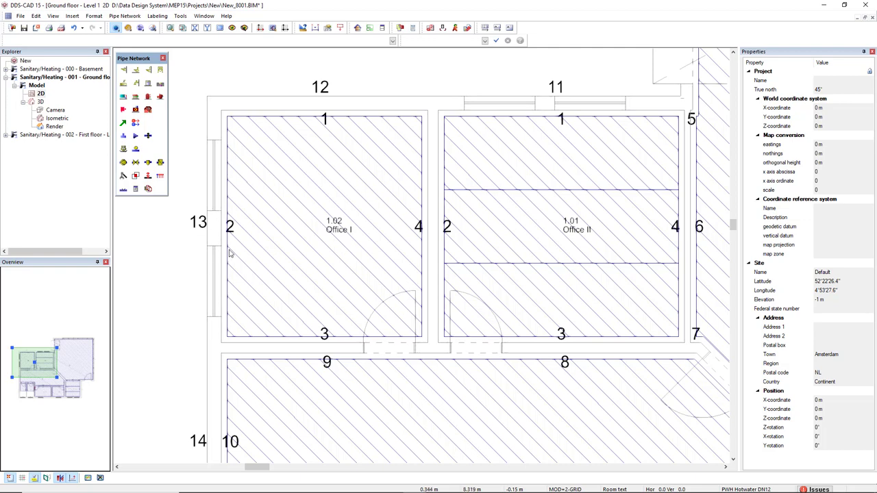
Step: Set Office I's left wall as the first wall in the room
left_click(222, 226)
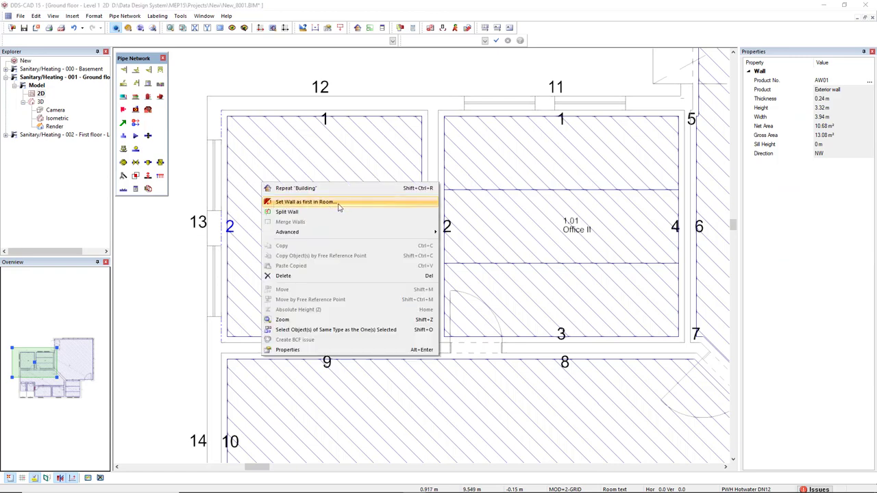
left_click(304, 201)
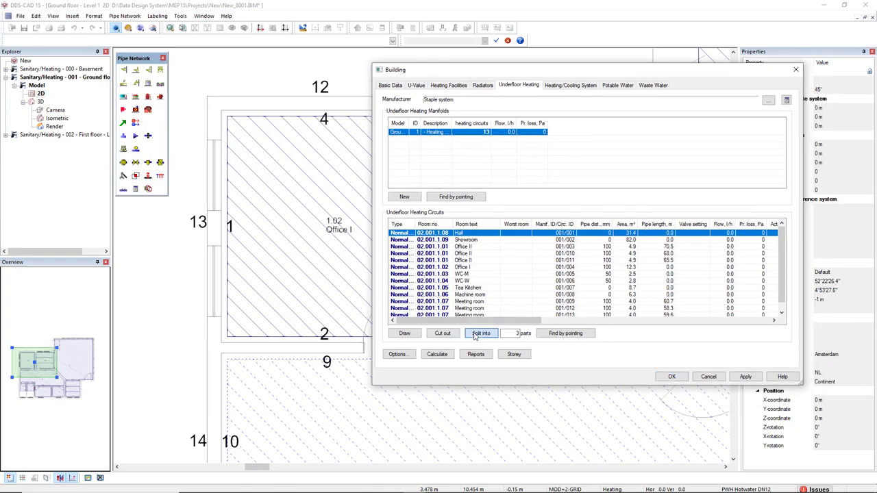
Step: Split the Office I circuit into 3 parts and confirm the building settings
left_click(671, 376)
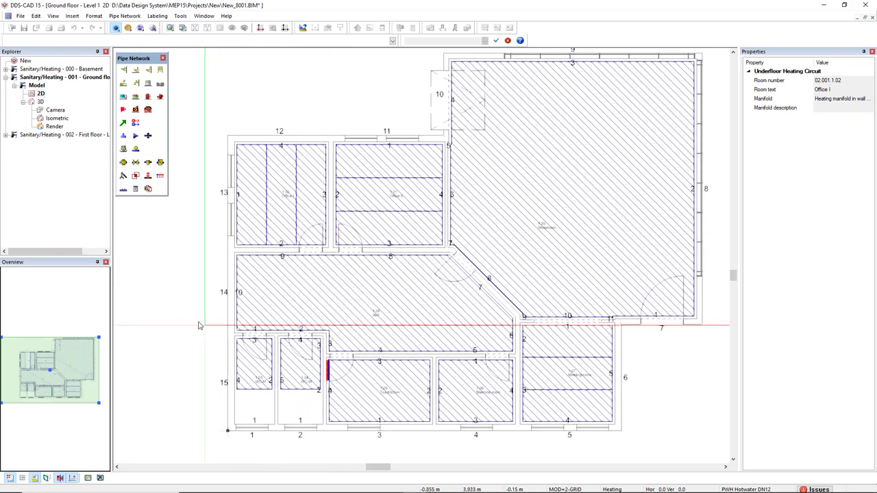
mouse_move(181, 310)
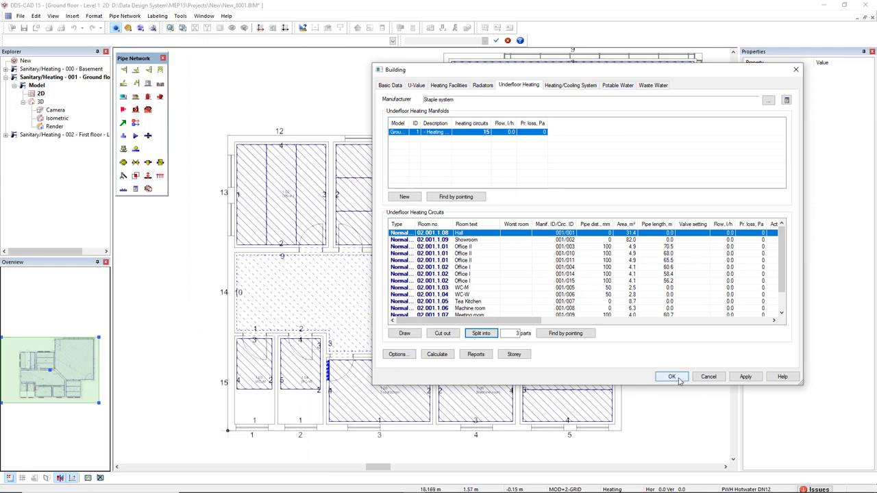
left_click(672, 377)
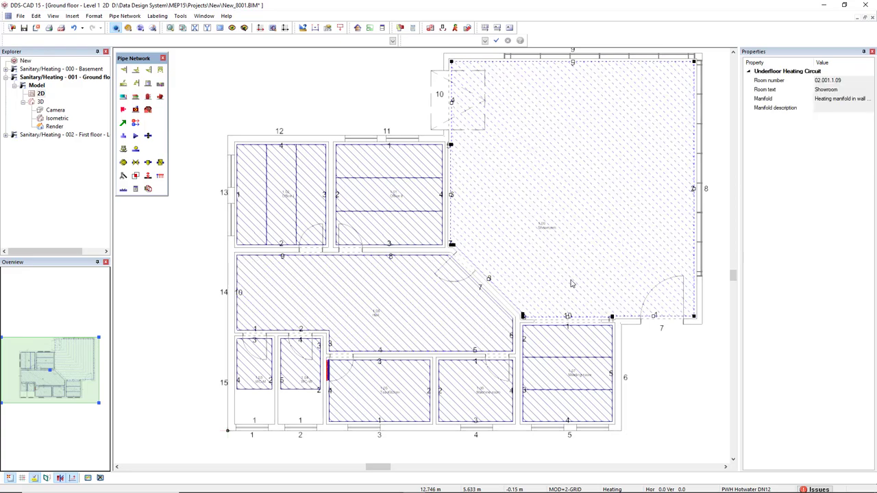
mouse_move(537, 233)
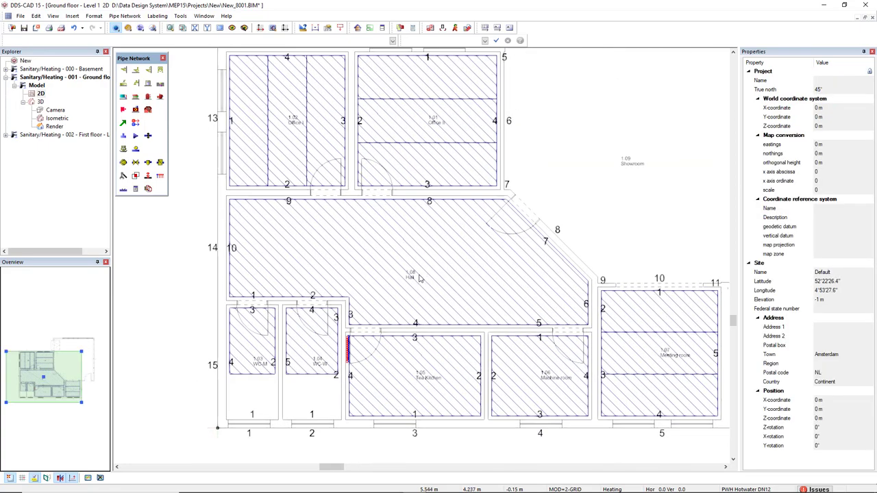
mouse_move(443, 274)
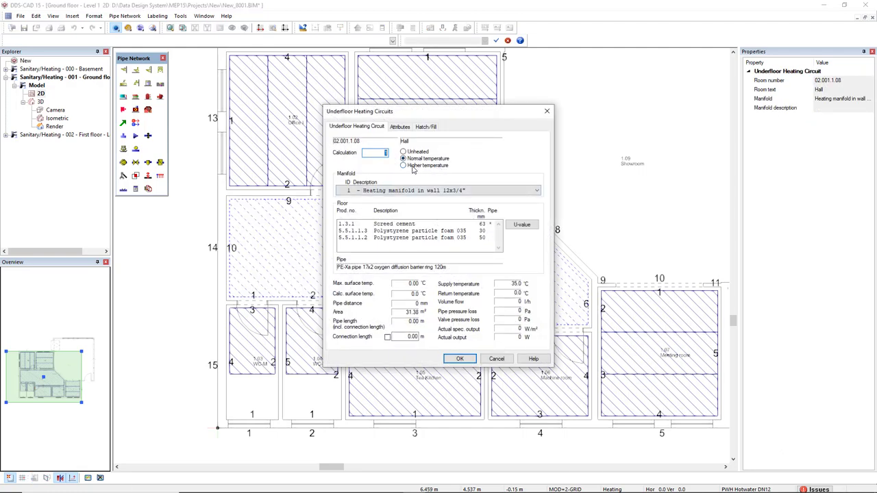
Step: Mark the Hall circuit as Unheated and confirm
left_click(403, 159)
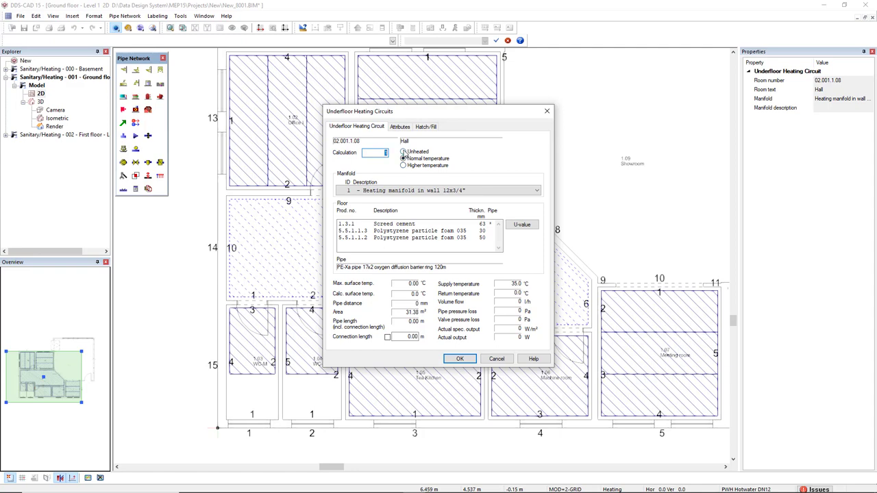
left_click(404, 151)
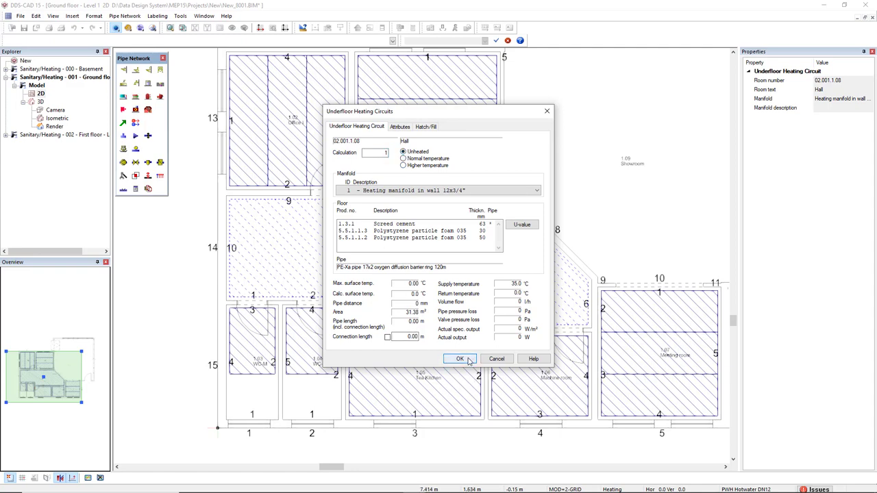
left_click(461, 359)
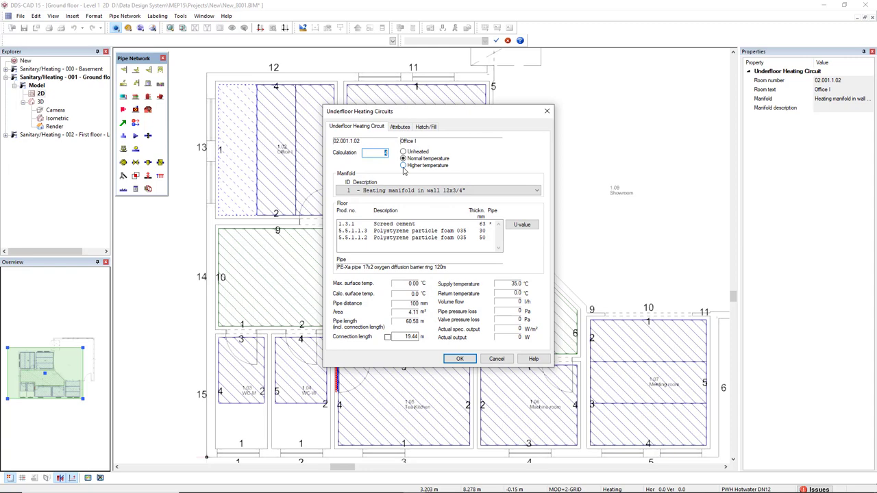
Step: Set the Office I and Office II circuits to Higher temperature and confirm each
left_click(403, 165)
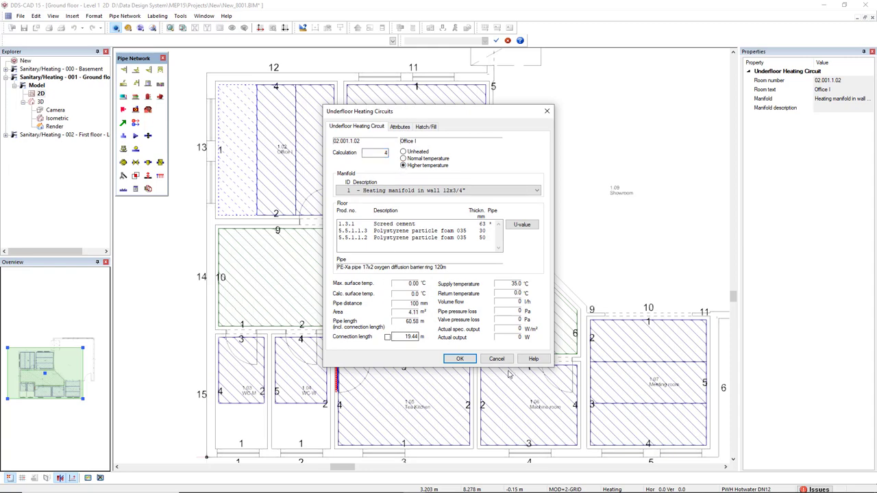
left_click(461, 359)
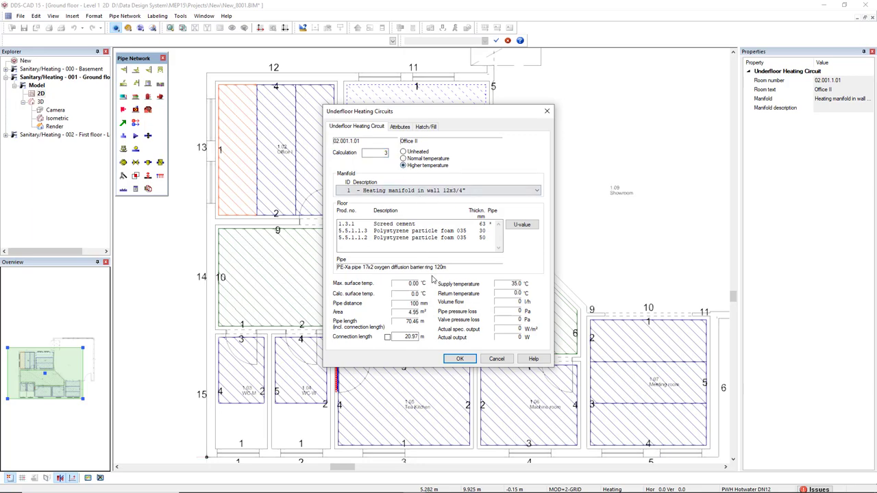
left_click(461, 359)
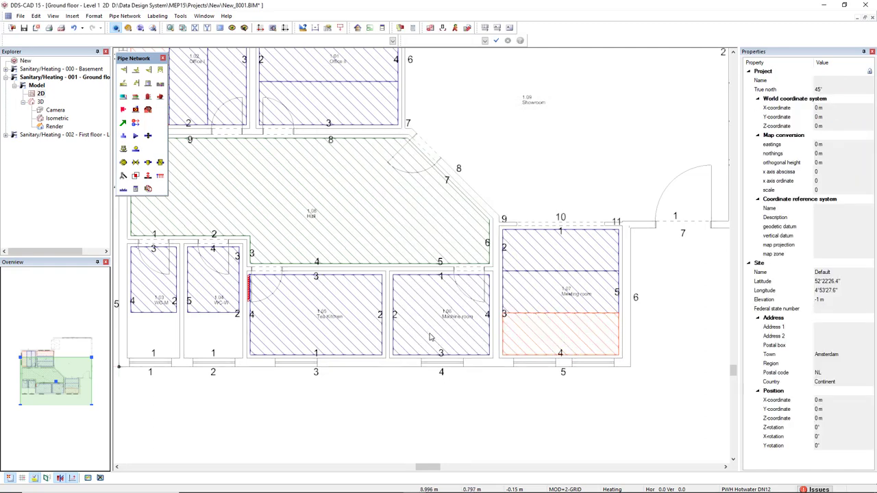
Step: Select a circuit in the lower-right room to set it to Higher temperature
left_click(441, 315)
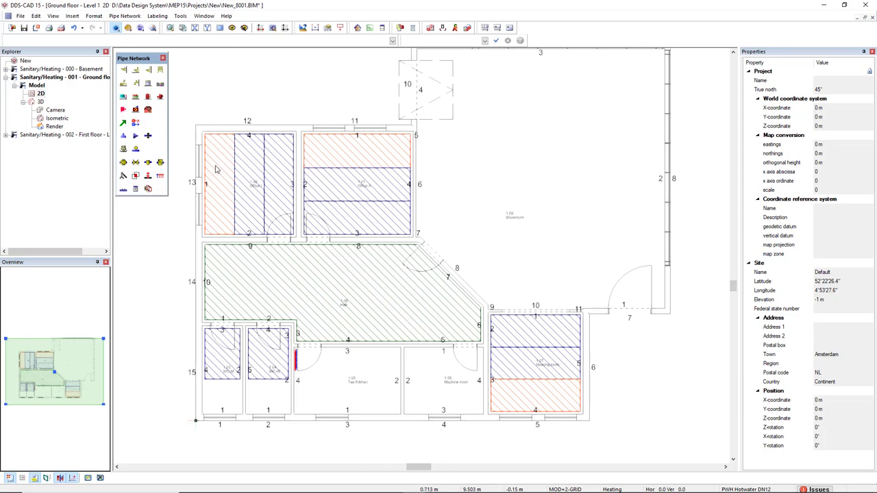
mouse_move(266, 177)
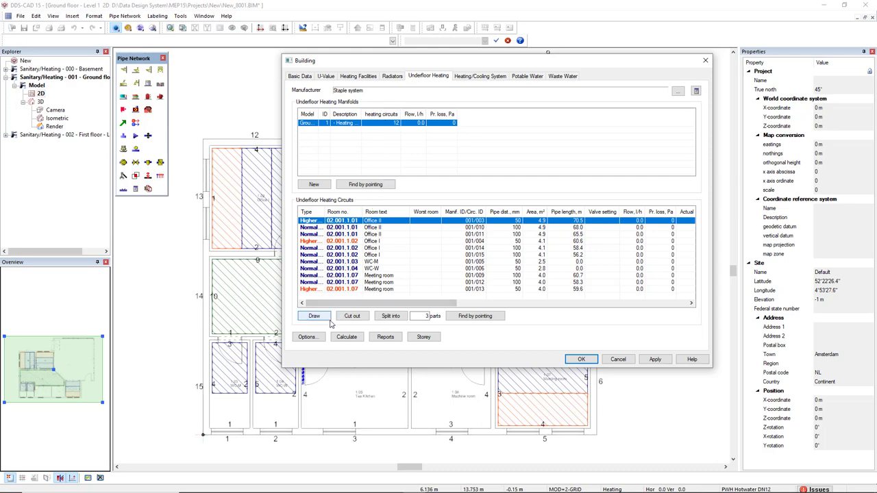
Step: Calculate the underfloor heating circuits and bring up the Reports window
left_click(346, 337)
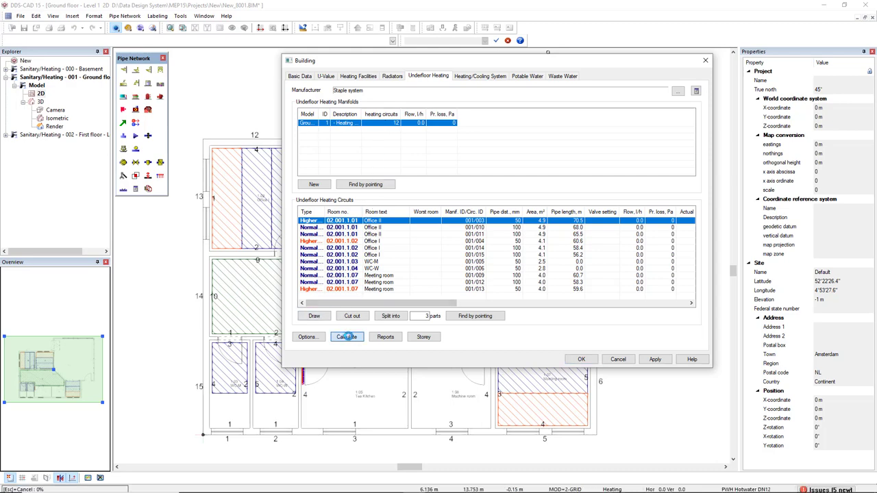
left_click(347, 337)
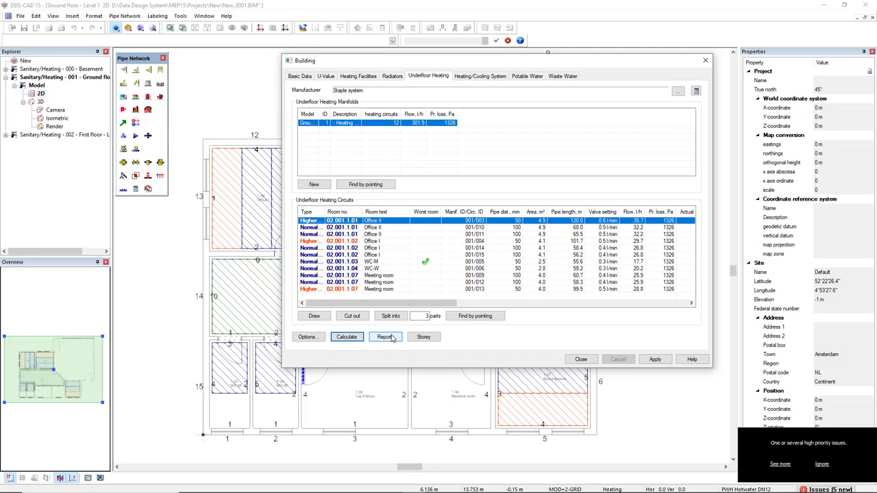
left_click(383, 337)
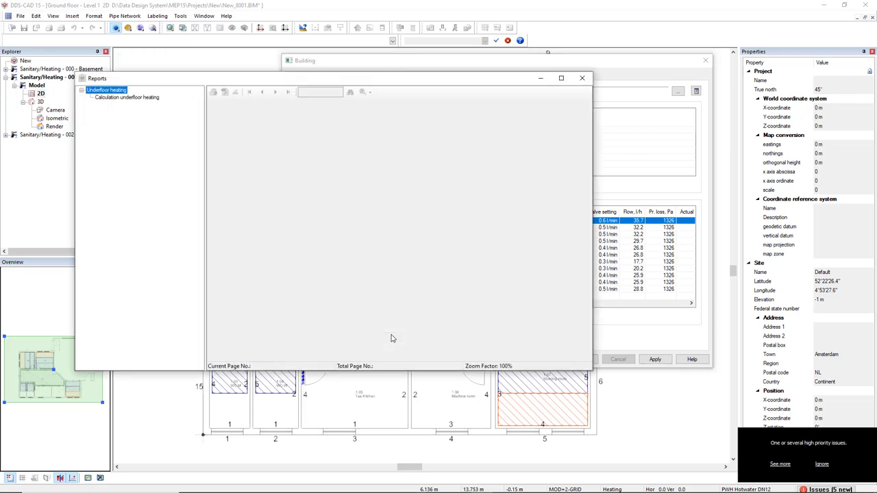
mouse_move(404, 101)
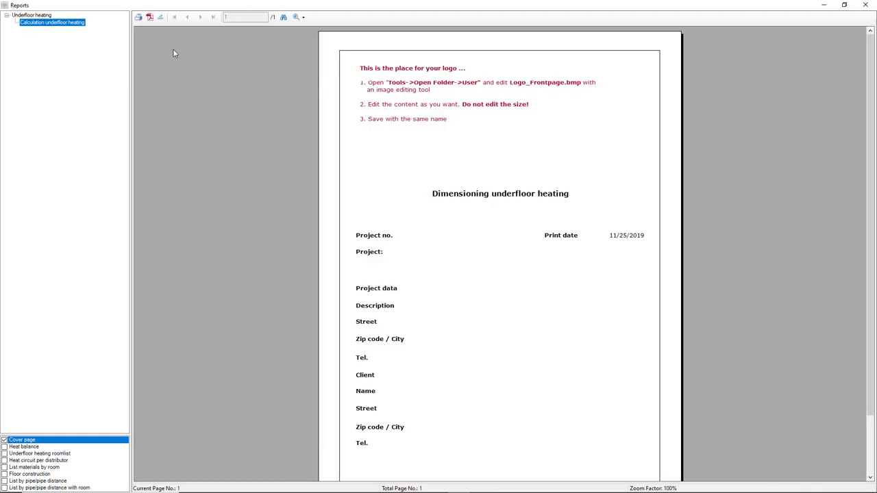
mouse_move(41, 458)
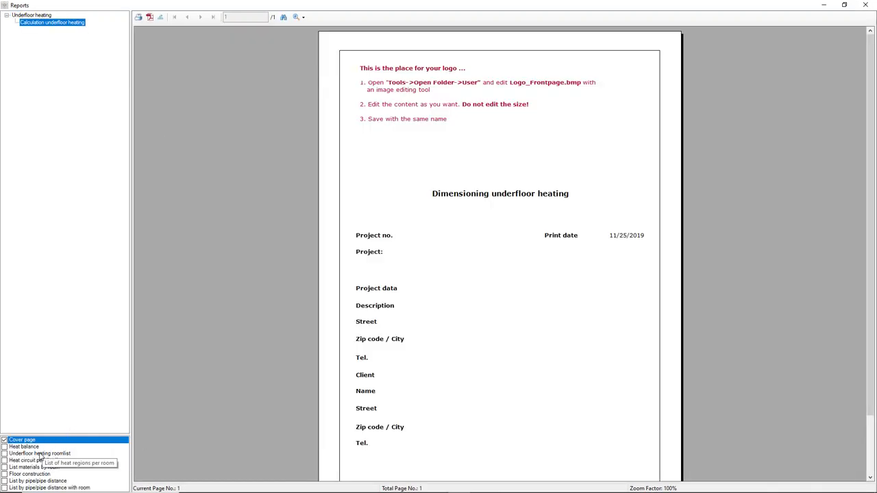
Step: Tick the heating room list and pipe-length-by-distance list, then preview the next report page
left_click(5, 454)
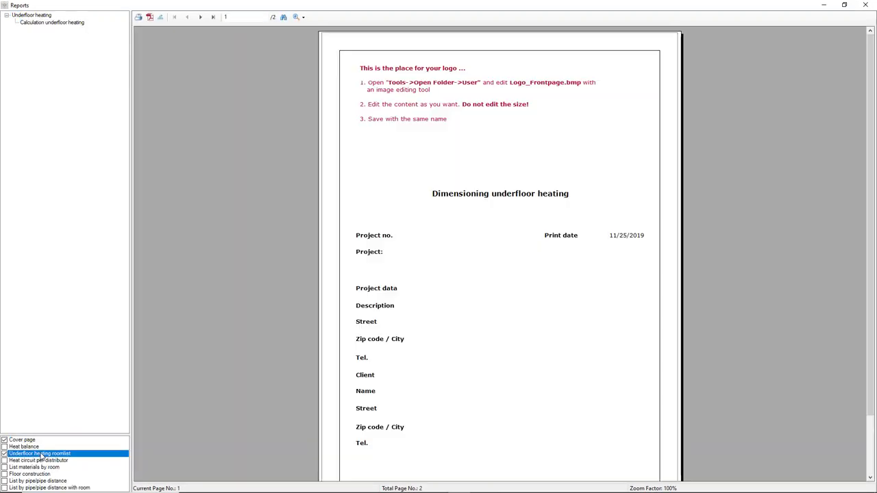
mouse_move(38, 486)
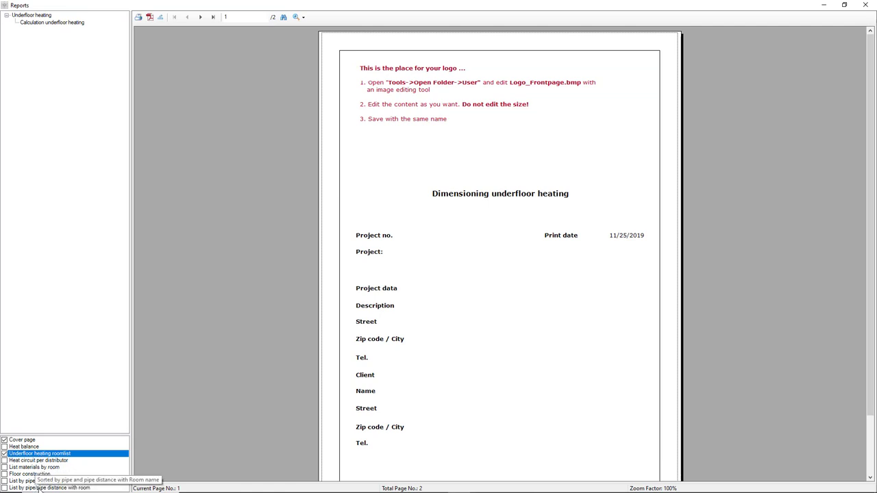
left_click(5, 488)
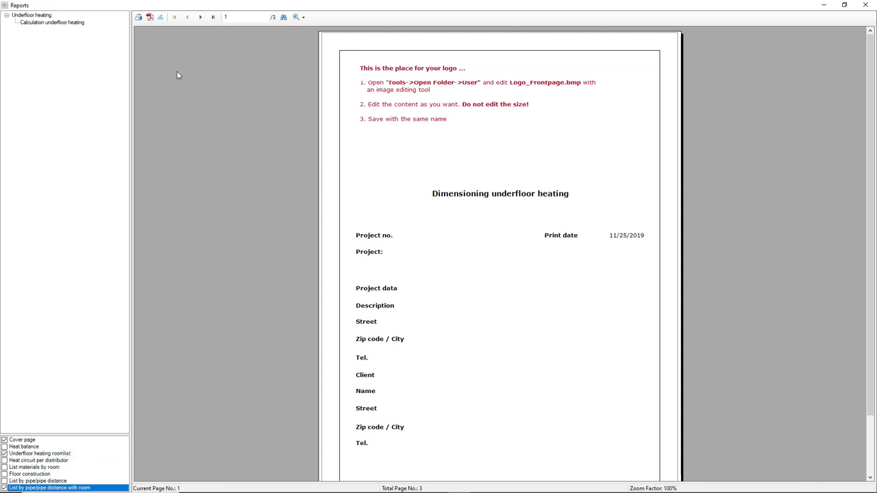
left_click(200, 16)
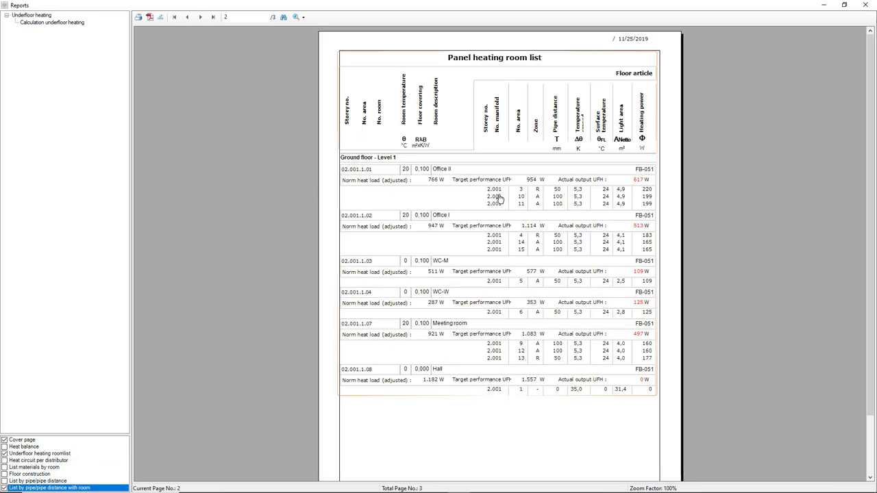
mouse_move(455, 184)
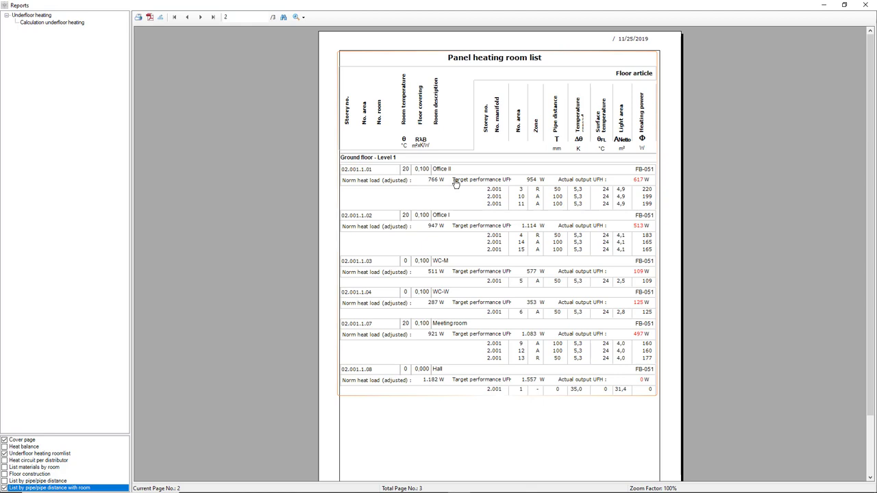
mouse_move(370, 187)
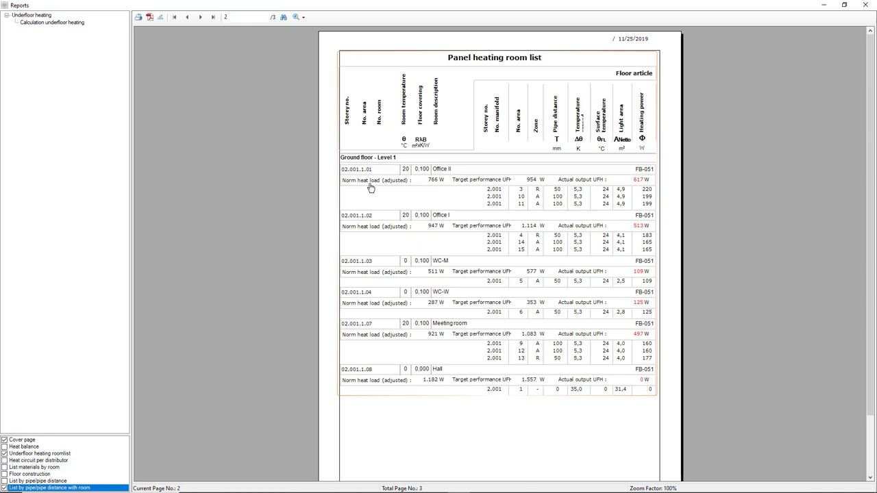
mouse_move(438, 186)
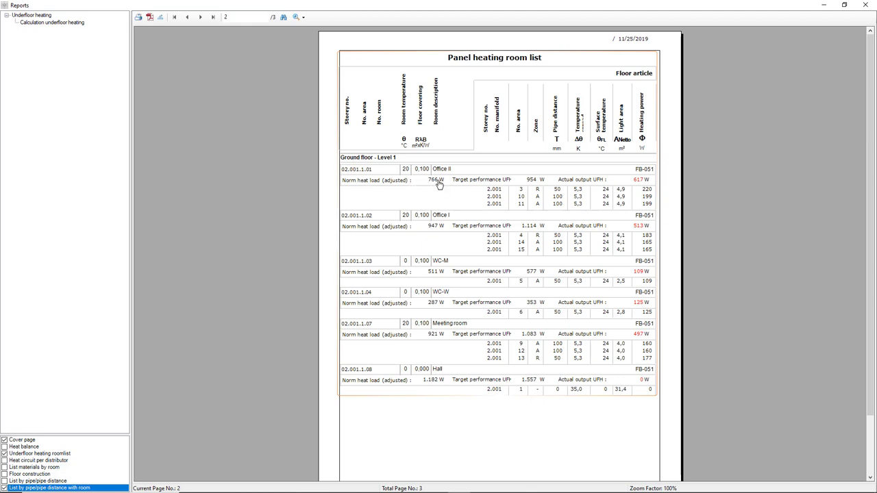
mouse_move(460, 186)
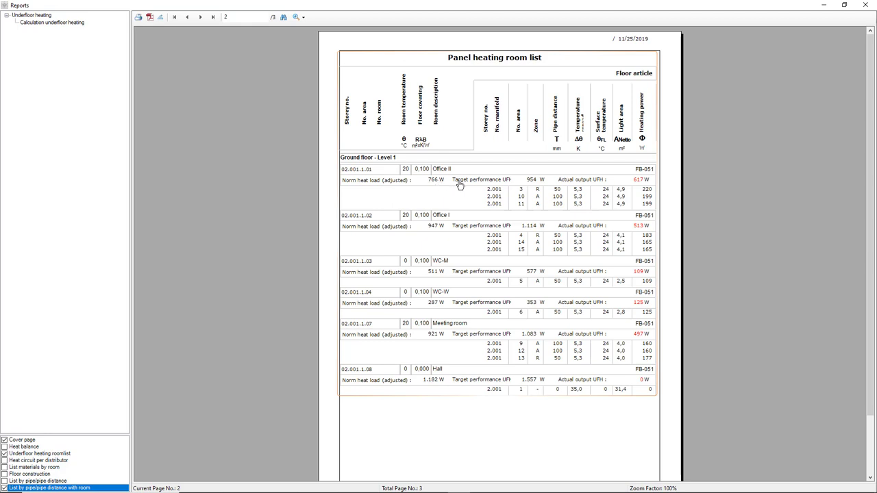
mouse_move(540, 186)
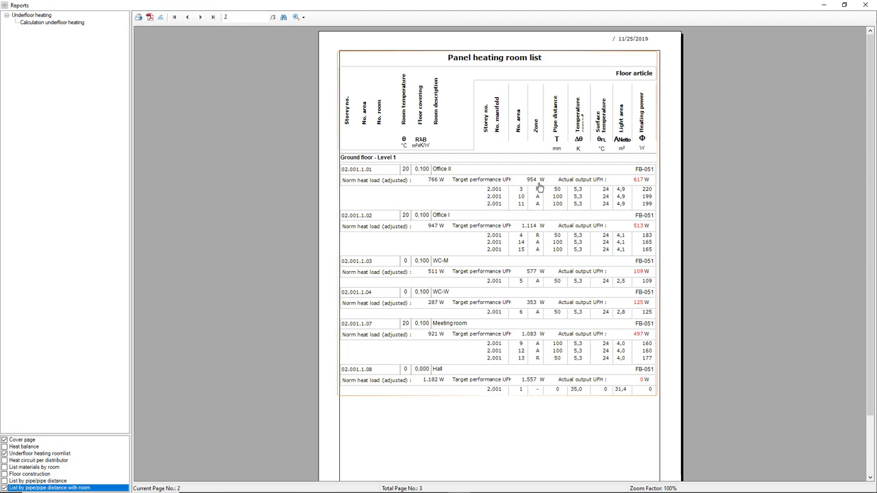
mouse_move(592, 186)
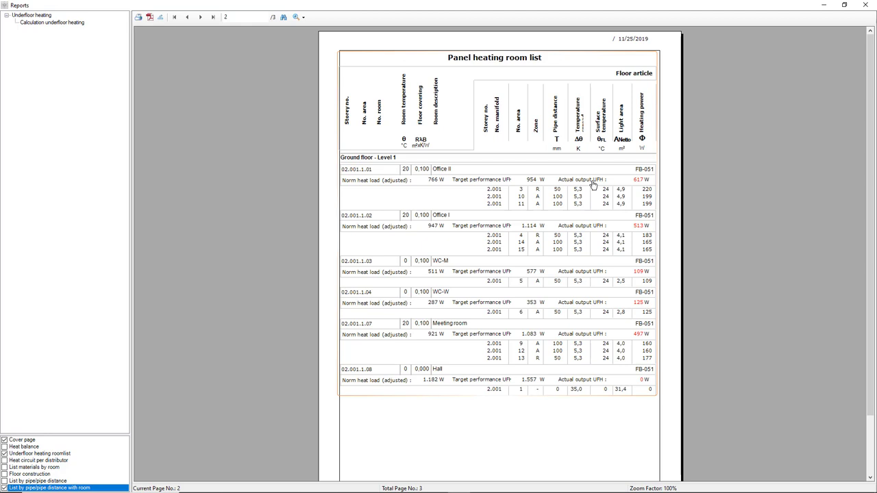
mouse_move(556, 201)
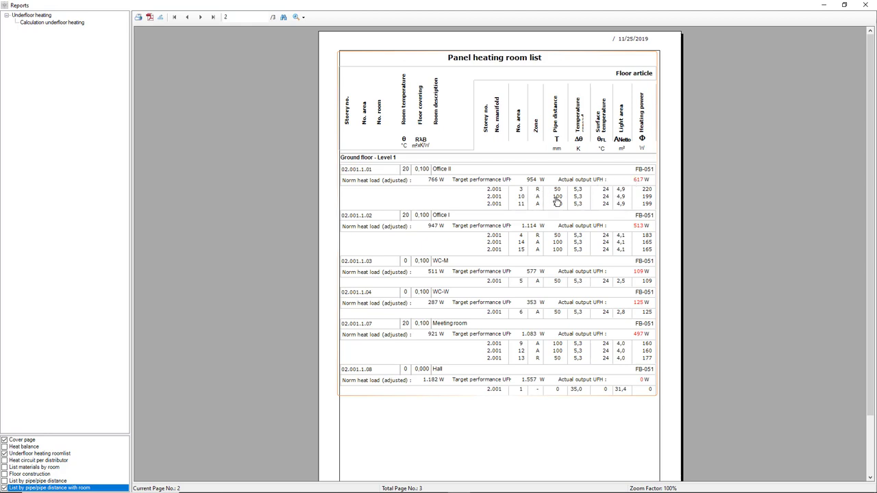
mouse_move(570, 197)
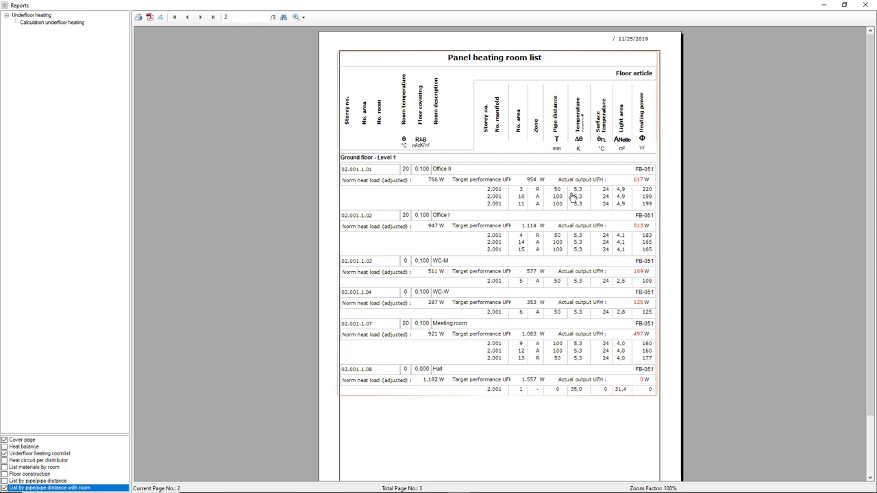
mouse_move(574, 295)
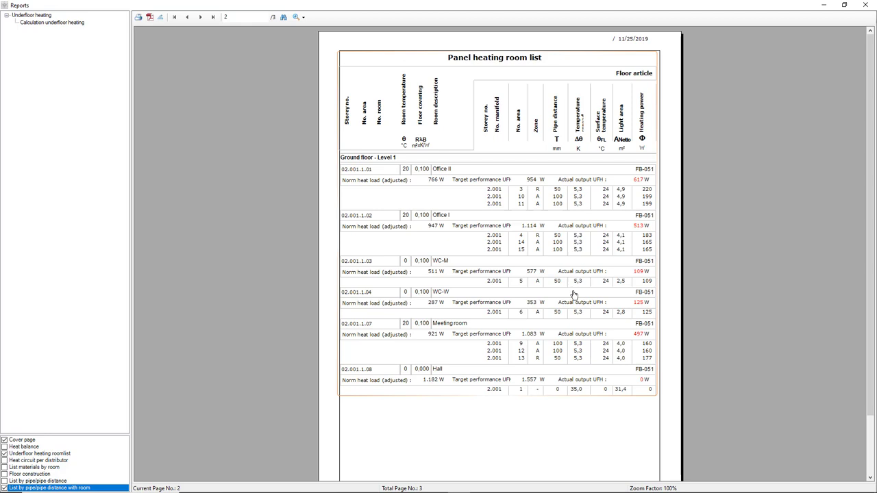
mouse_move(480, 263)
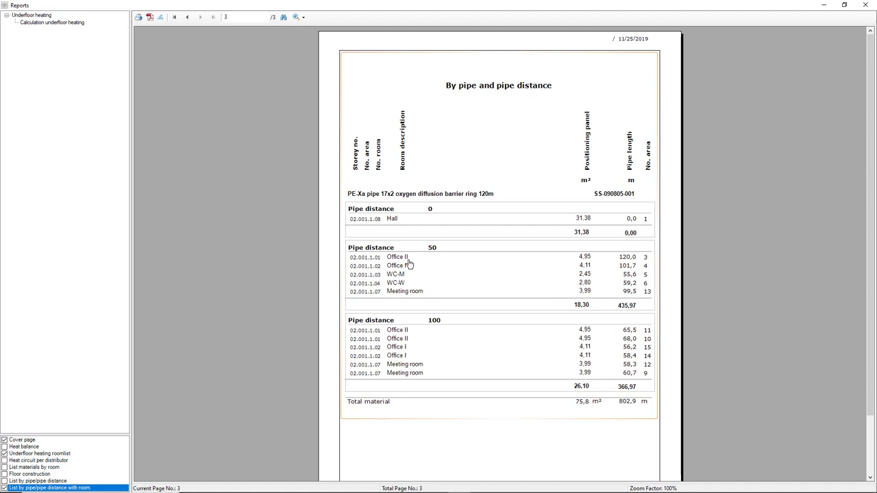
mouse_move(404, 347)
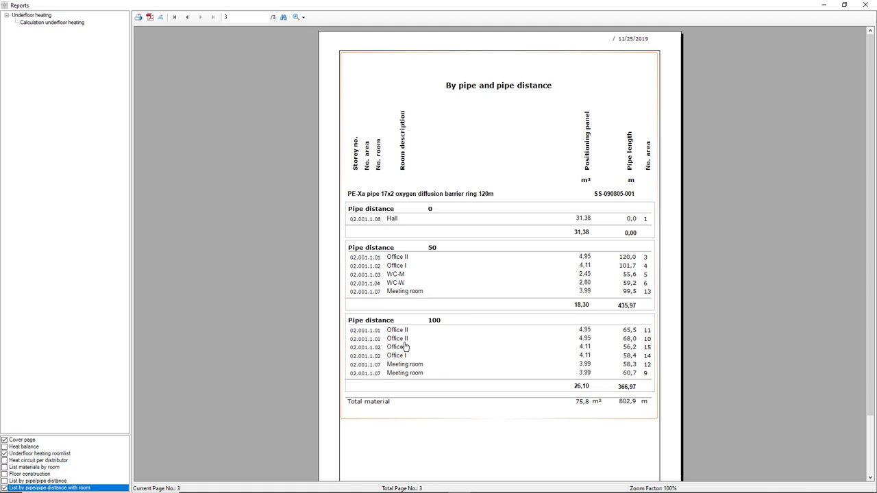
mouse_move(231, 200)
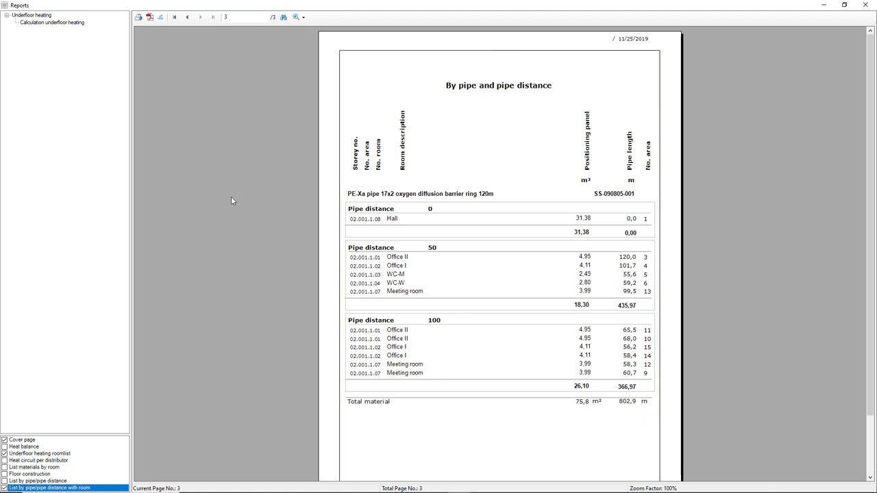